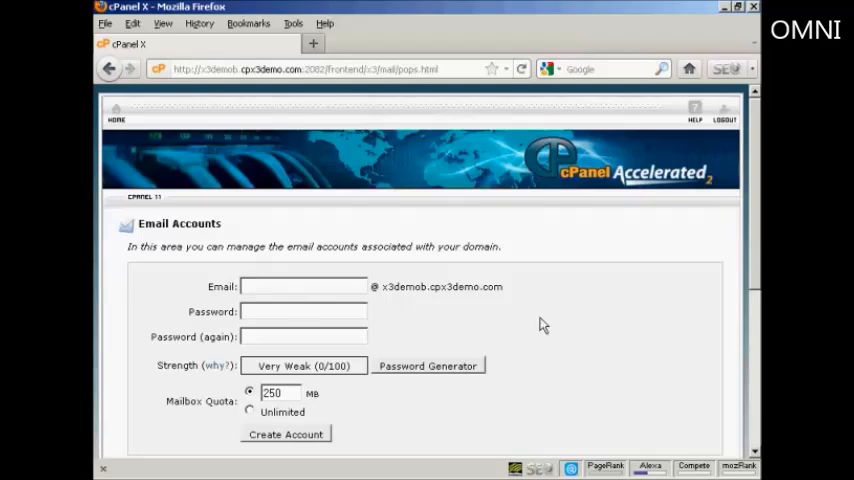
pyautogui.write('sam.d')
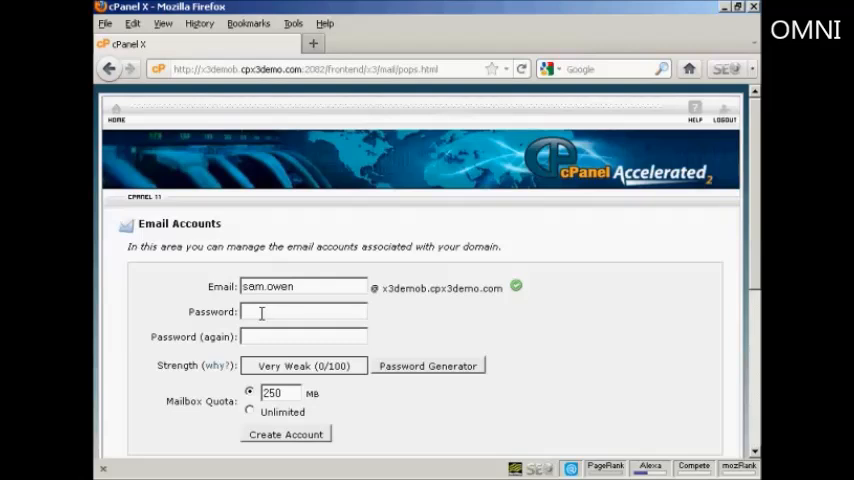
pyautogui.moveTo(428, 366)
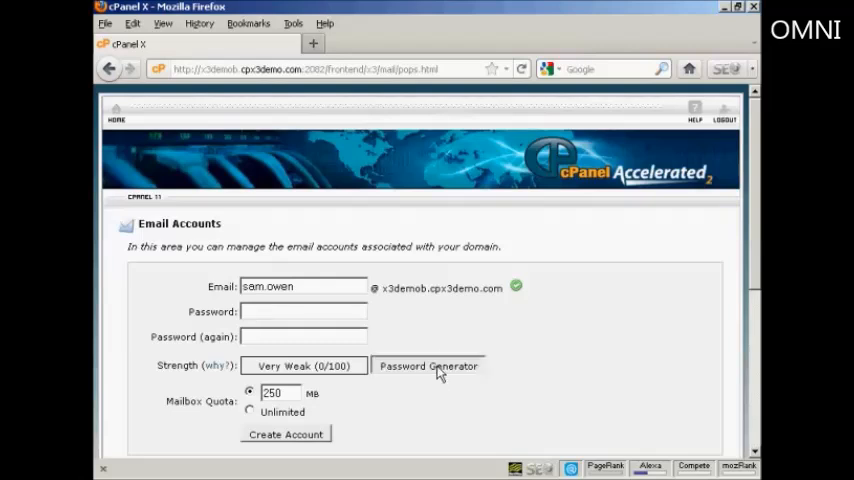
# Generate a Very Strong (100/100) password, copy it, and use it in both password fields
pyautogui.click(428, 366)
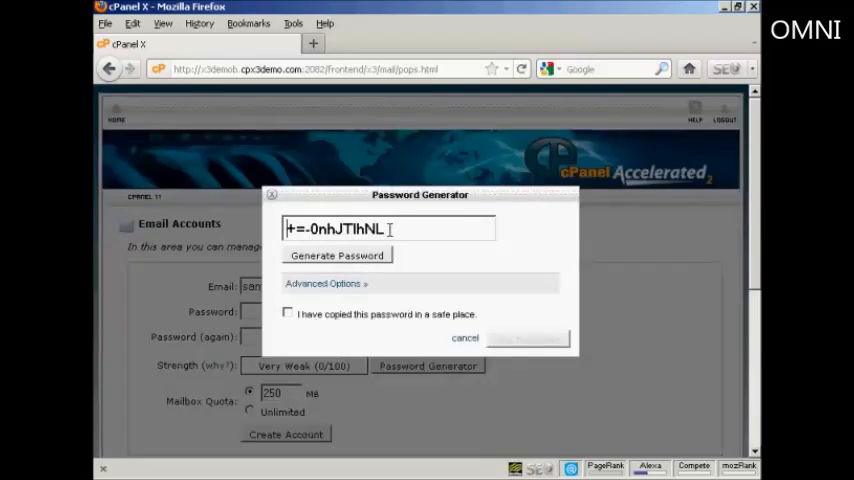
pyautogui.tripleClick(340, 228)
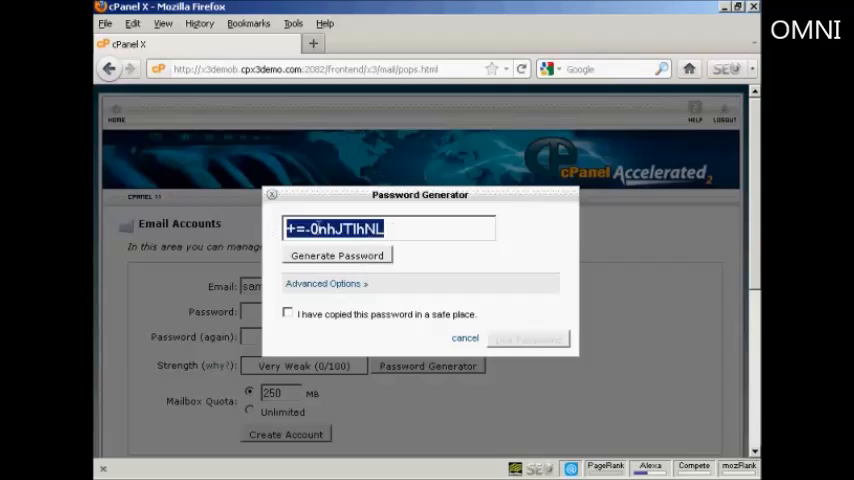
pyautogui.moveTo(350, 284)
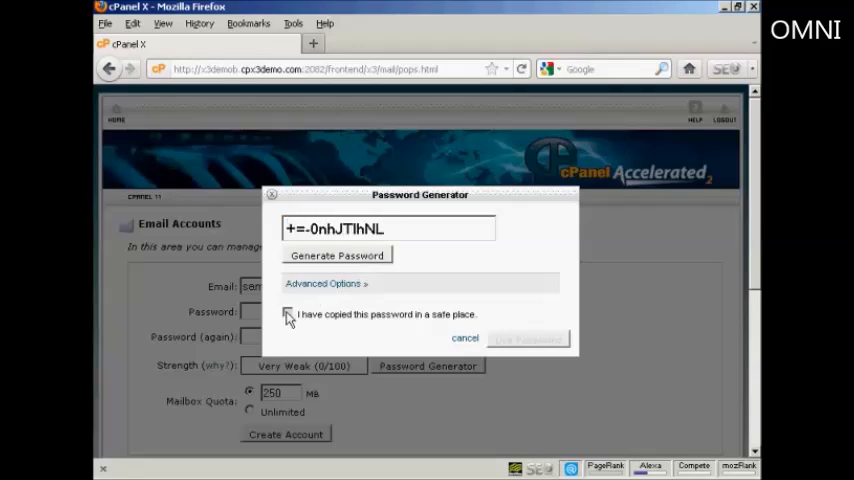
pyautogui.click(288, 314)
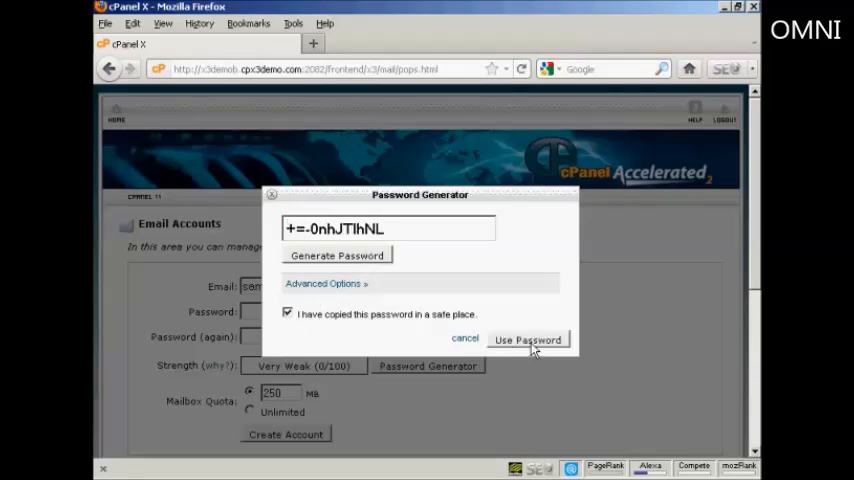
pyautogui.click(528, 340)
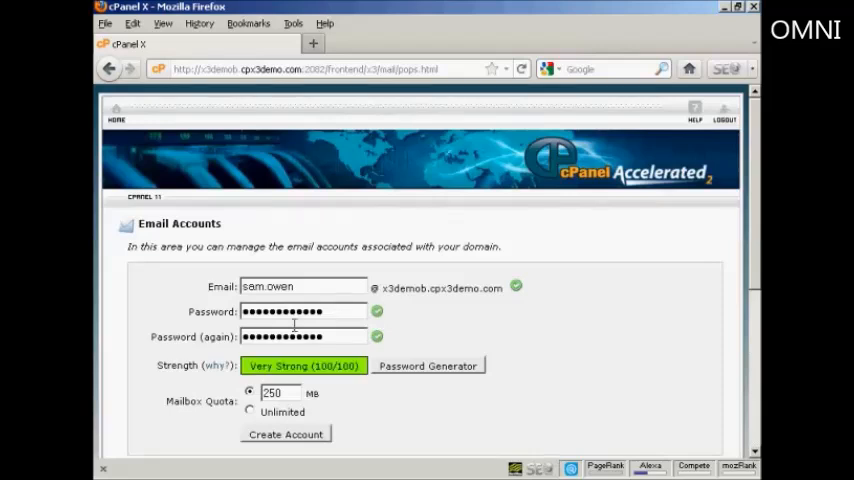
pyautogui.moveTo(216, 410)
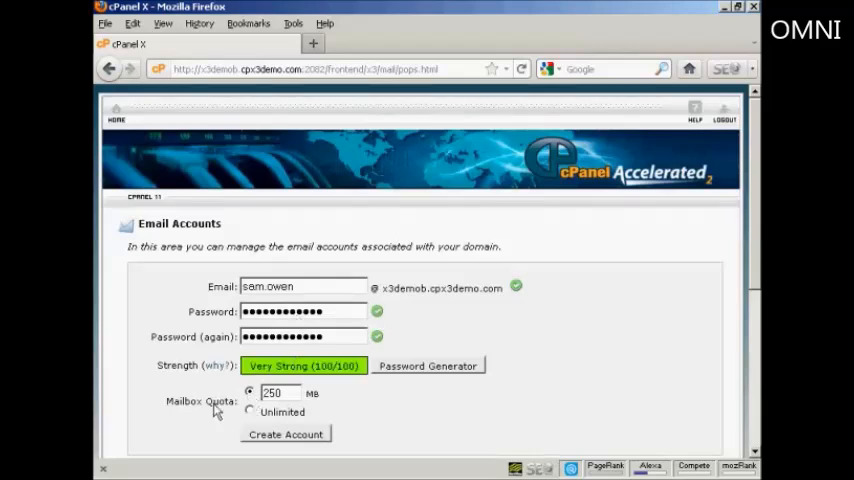
pyautogui.moveTo(256, 400)
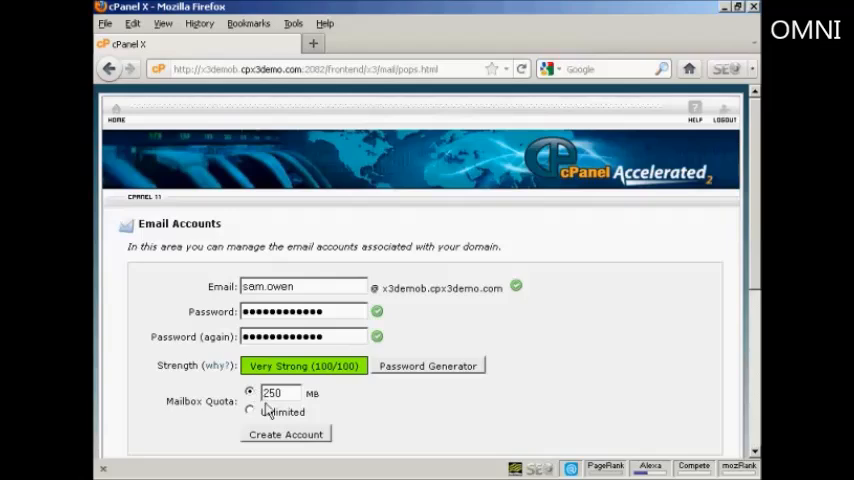
pyautogui.moveTo(292, 412)
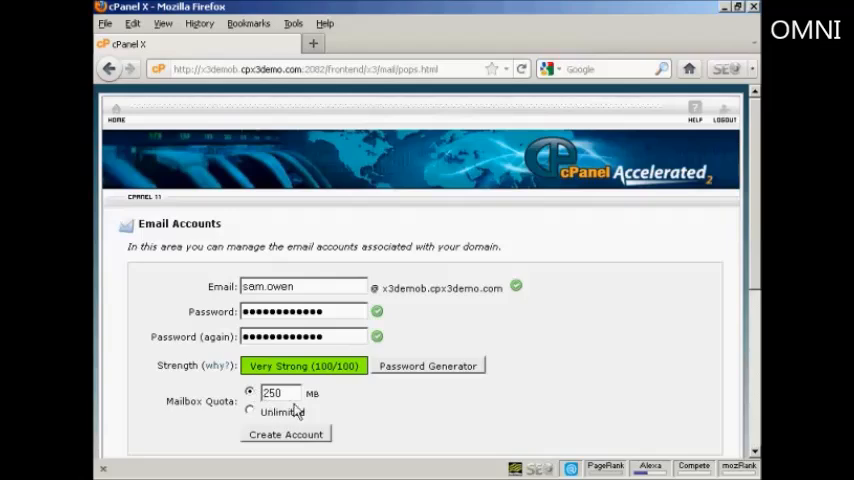